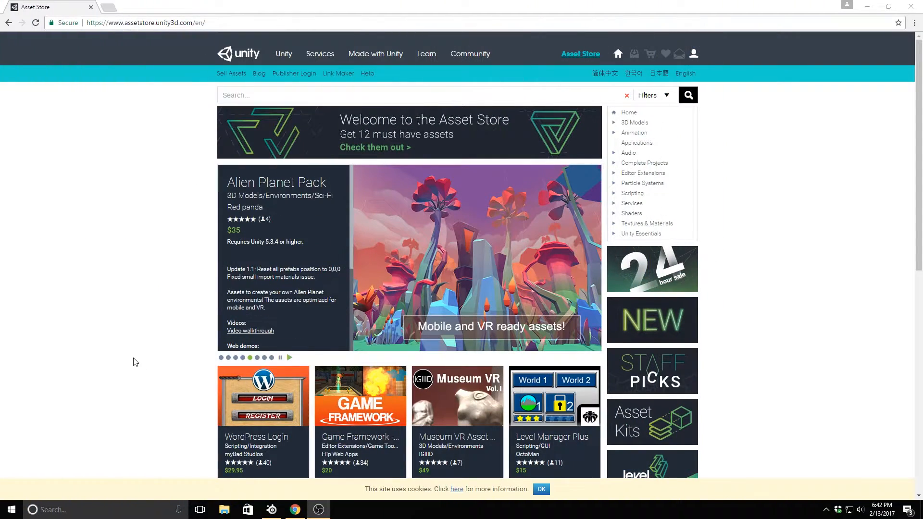
Start importing the Characters standard asset package from the Project Assets context menu.
scroll(down, 3)
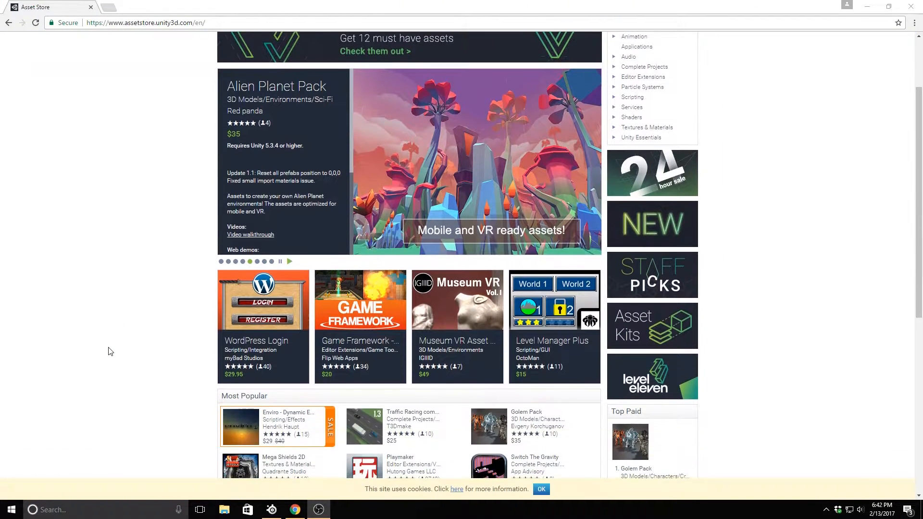
scroll(down, 3)
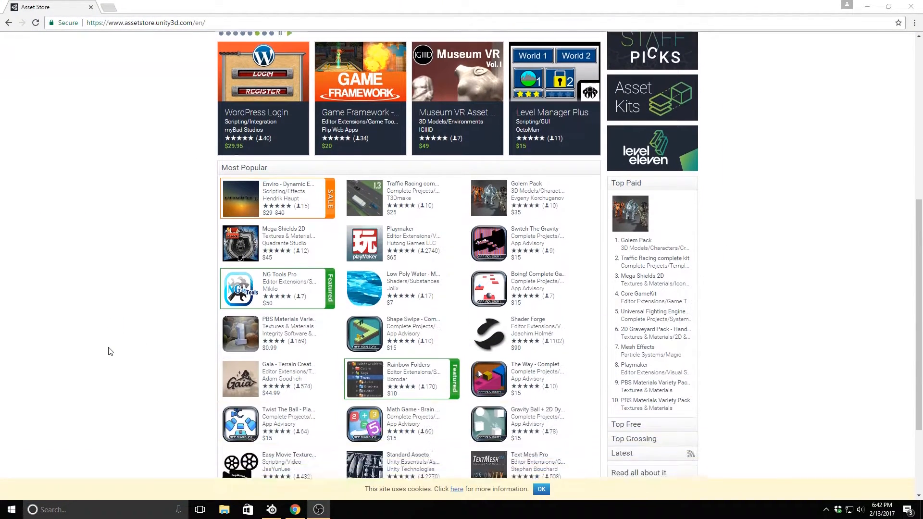
scroll(down, 3)
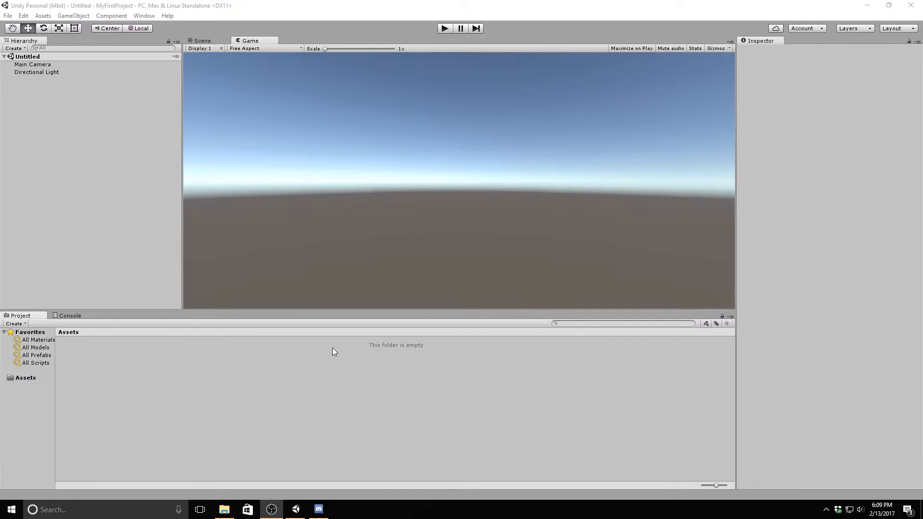
right_click(332, 351)
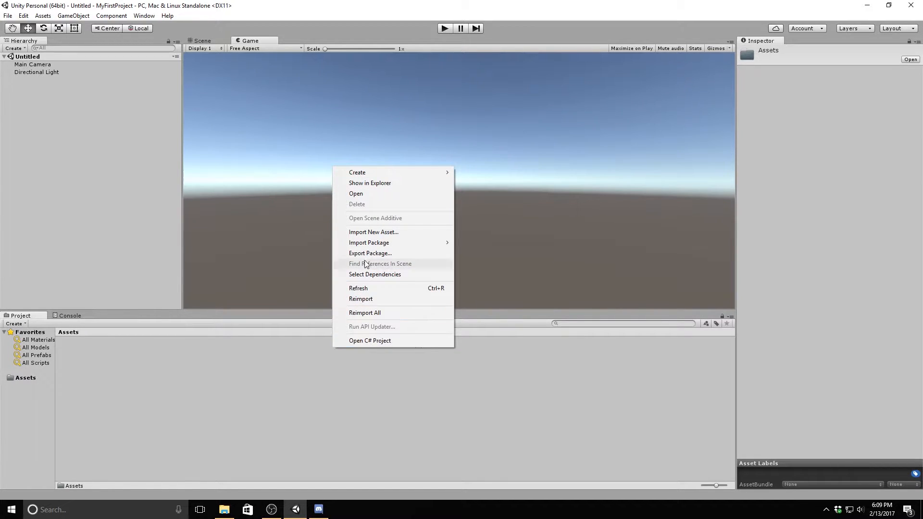
mouse_move(368, 242)
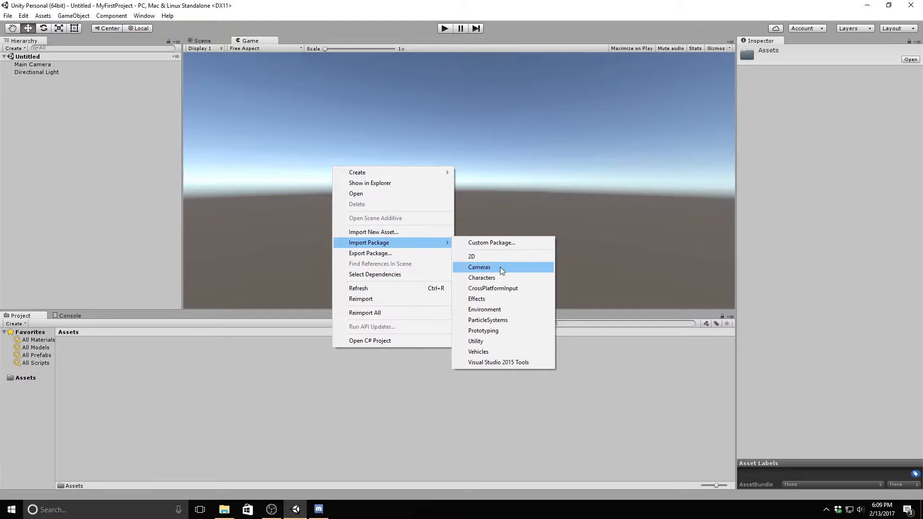
mouse_move(502, 278)
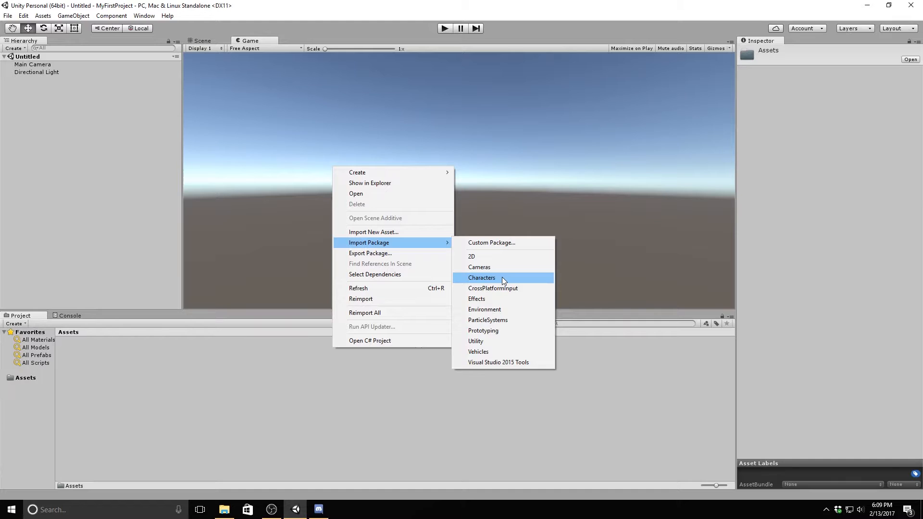
click(482, 277)
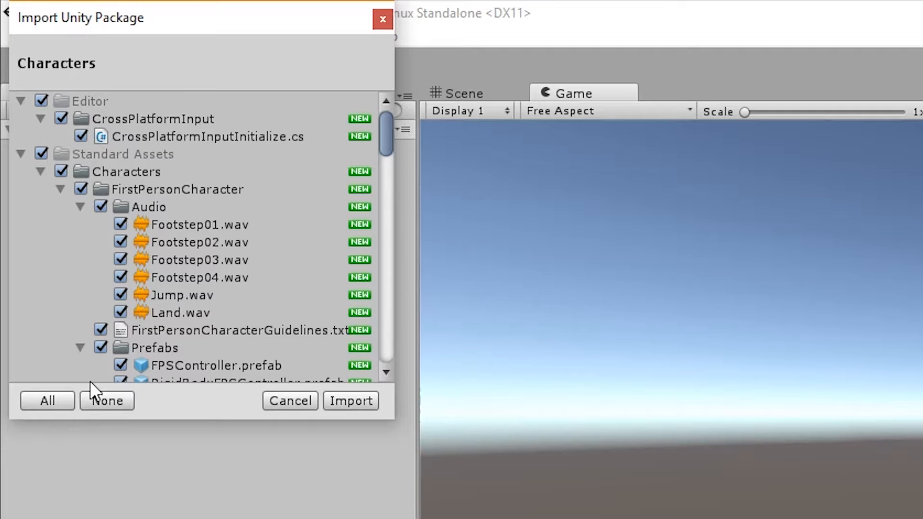
Import all files of the Characters package into the project.
click(47, 401)
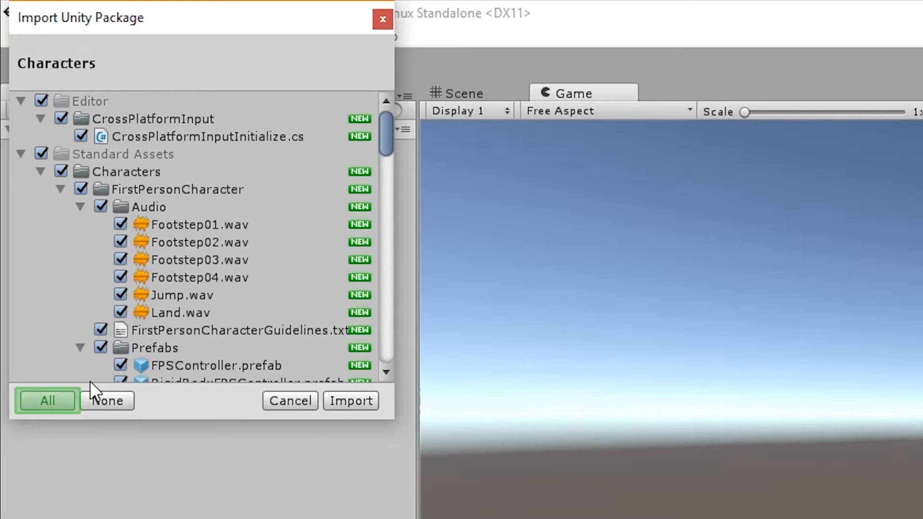
click(350, 401)
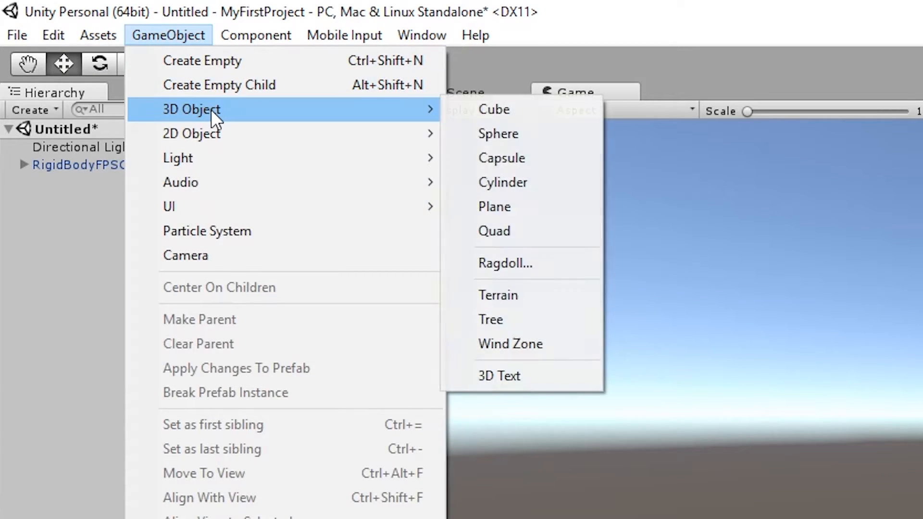
Add a Cube and scale it to 100 by 100 to form a flat floor.
click(493, 110)
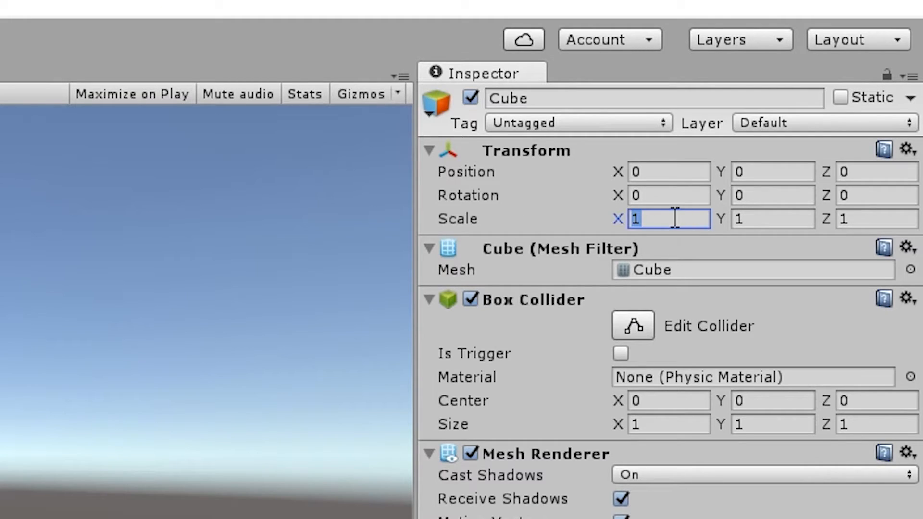
text(100)
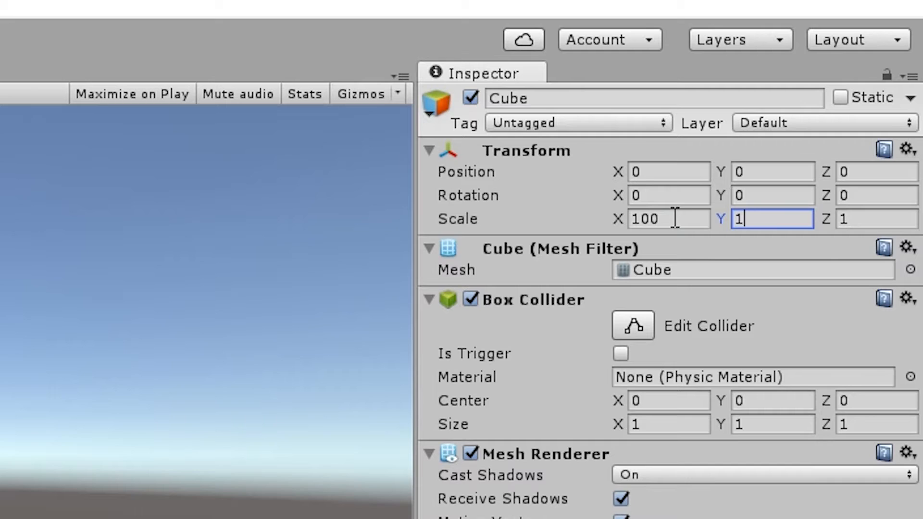
text(100)
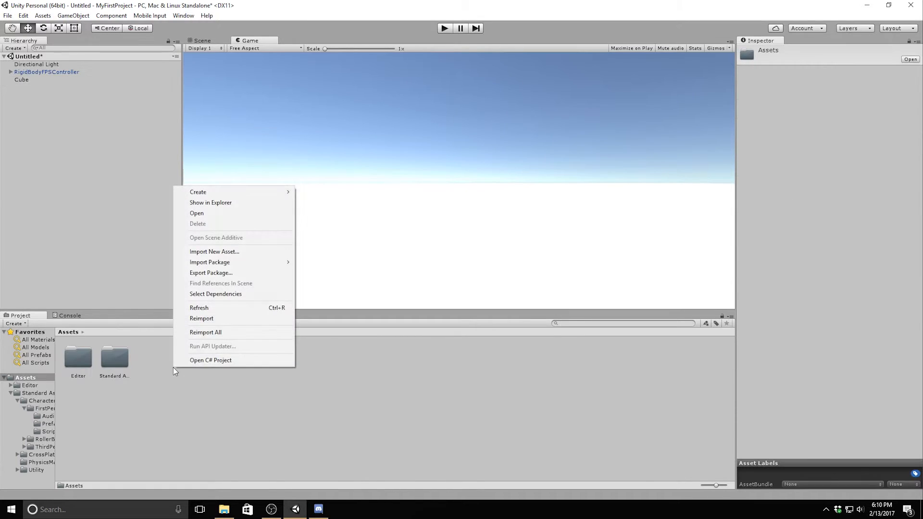
mouse_move(198, 192)
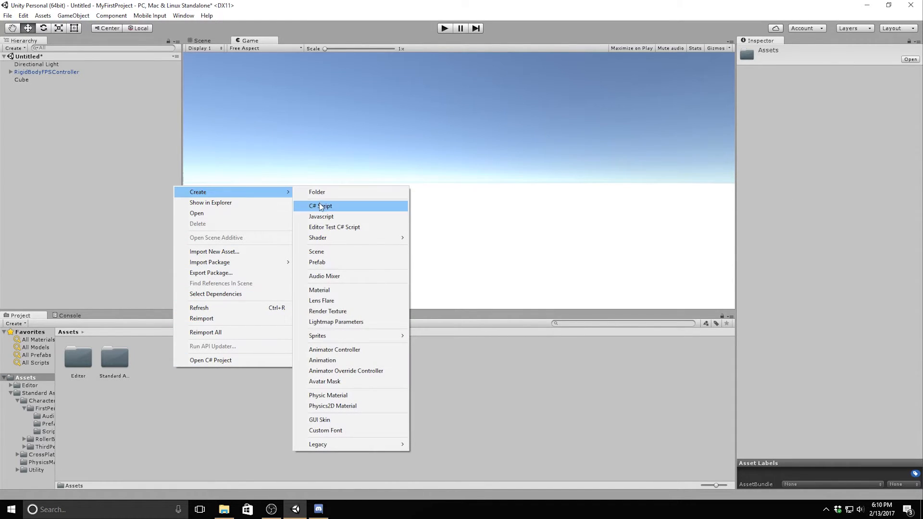
Create a Floor material and give it a green Albedo colour.
click(319, 289)
text(Floor)
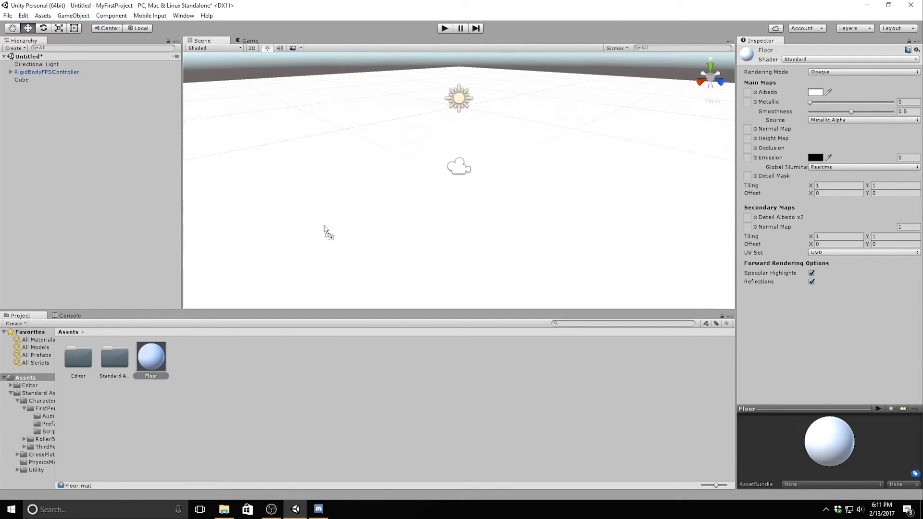
click(814, 92)
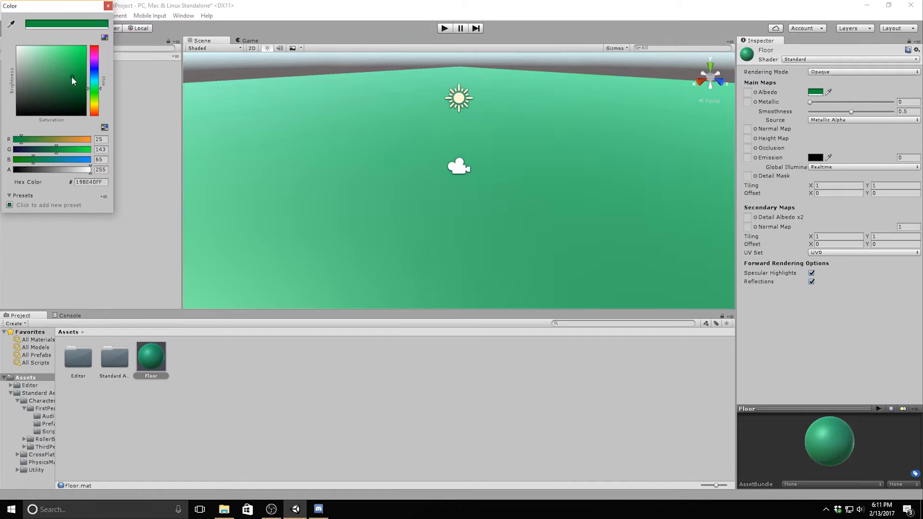
click(80, 106)
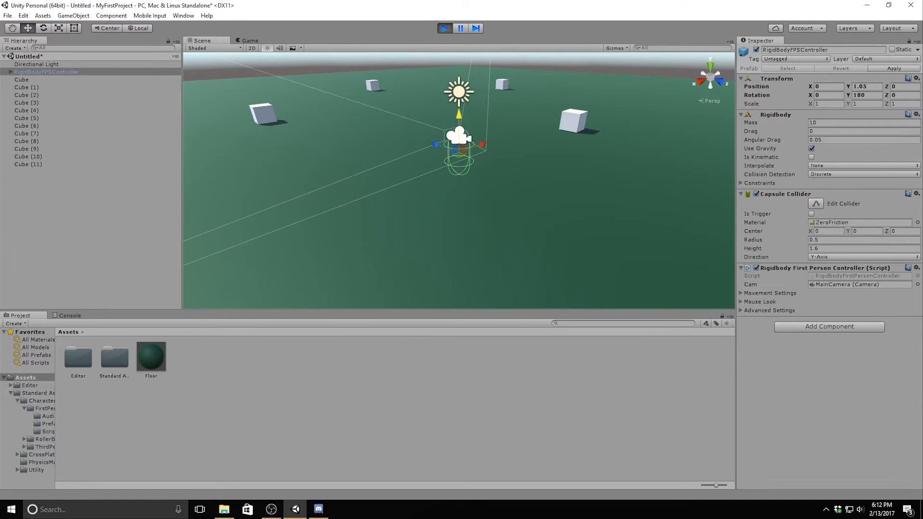
Enter Play mode to walk the first-person controller around the floor.
click(250, 40)
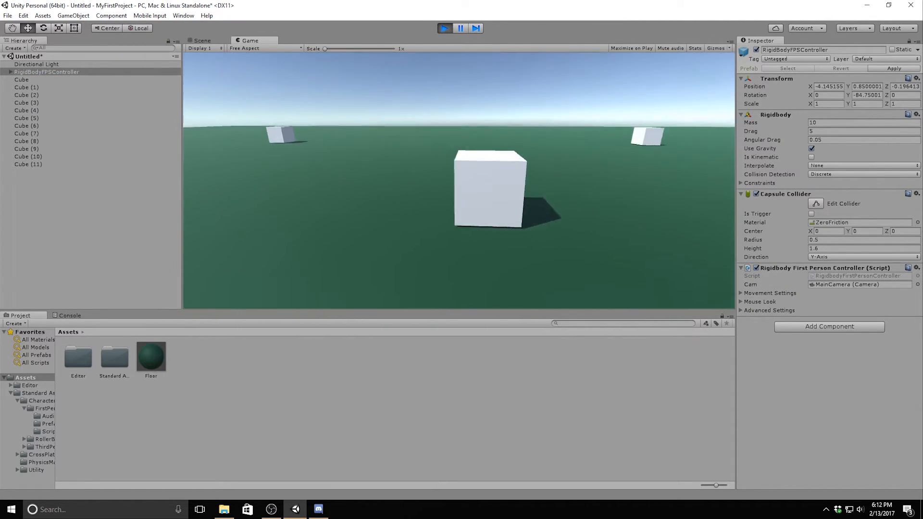